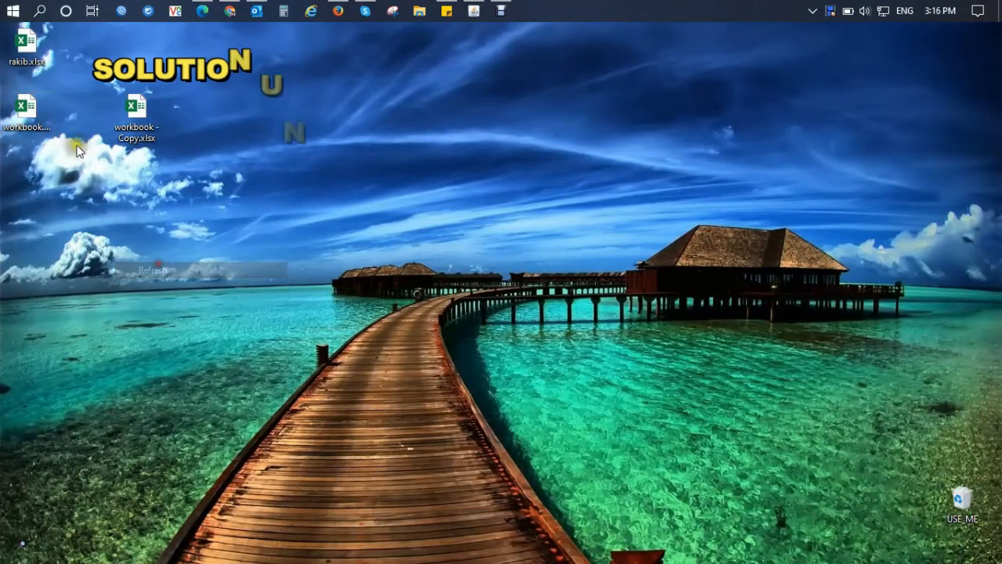
Open workbook.xlsx from the desktop in Excel
left_click(28, 110)
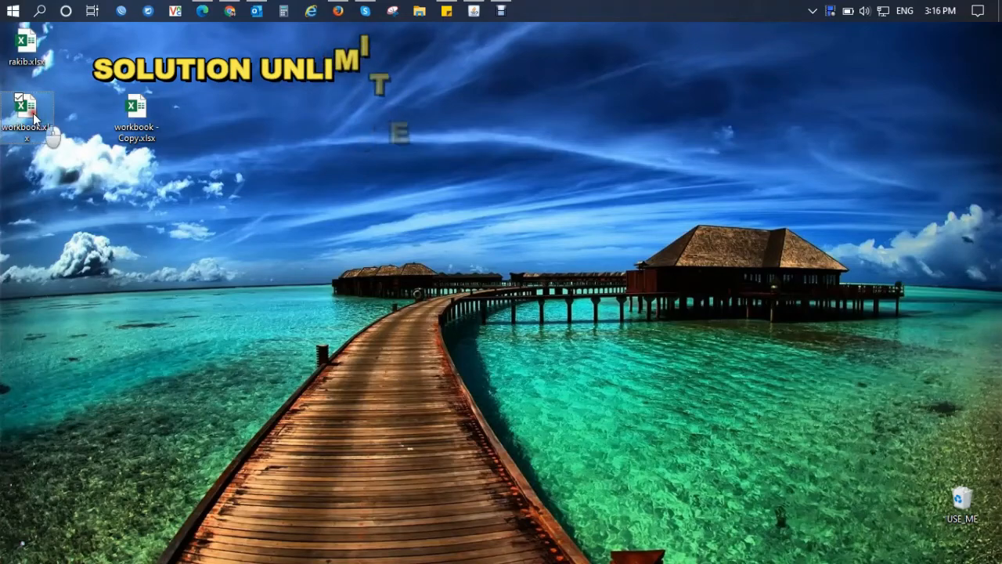
double_click(28, 110)
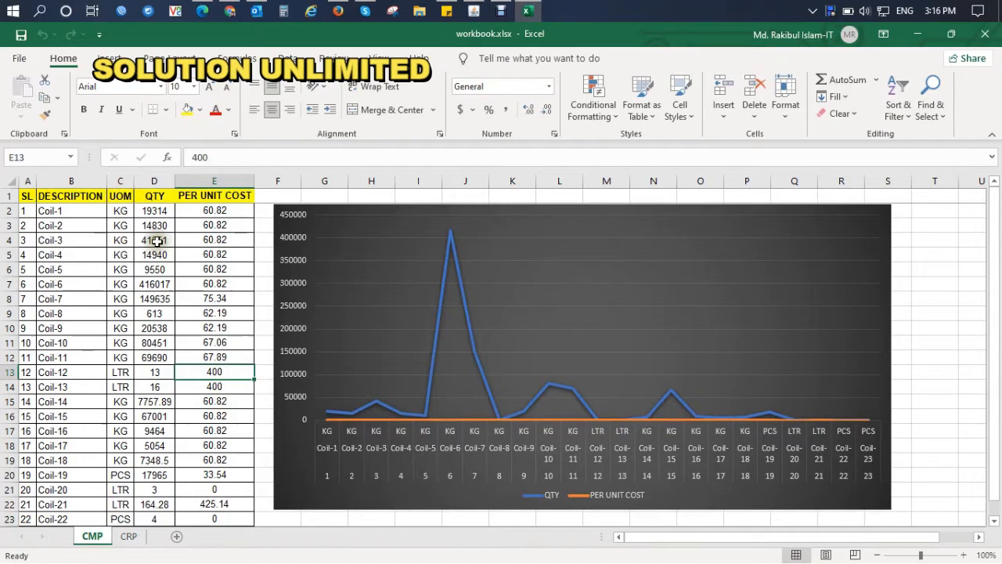
Protect the CMP sheet from Review with a password, confirming it when prompted
left_click(363, 58)
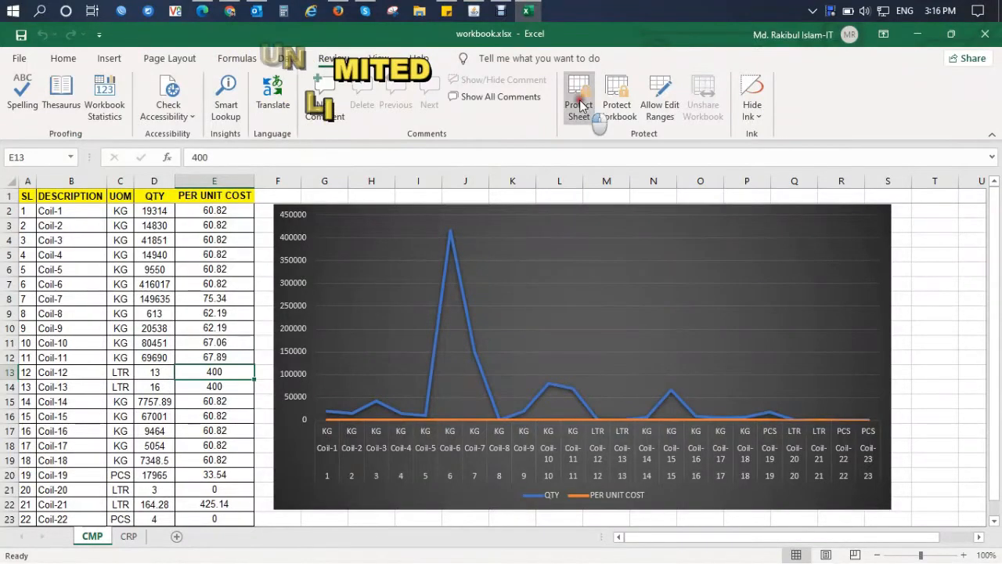
left_click(578, 97)
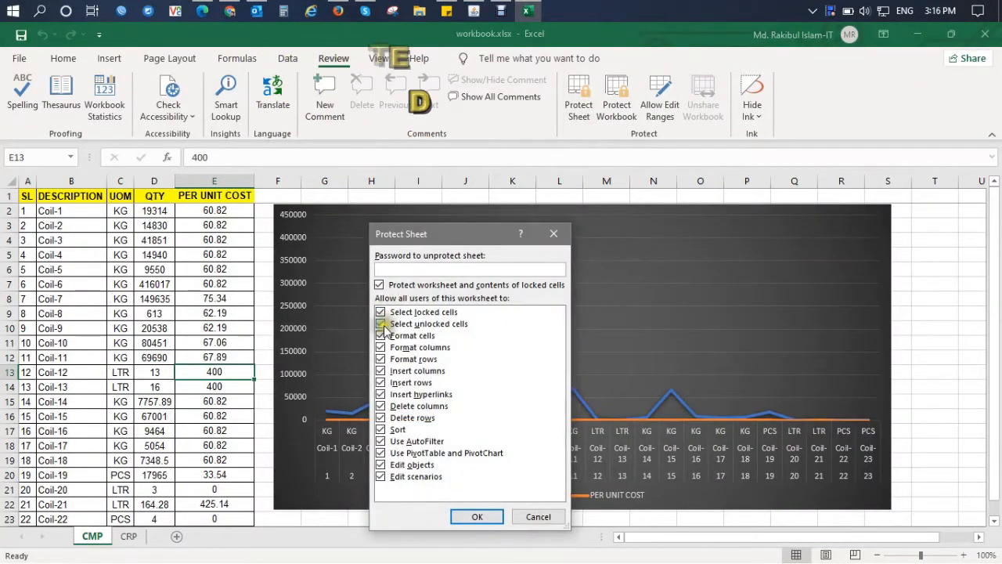
left_click(379, 322)
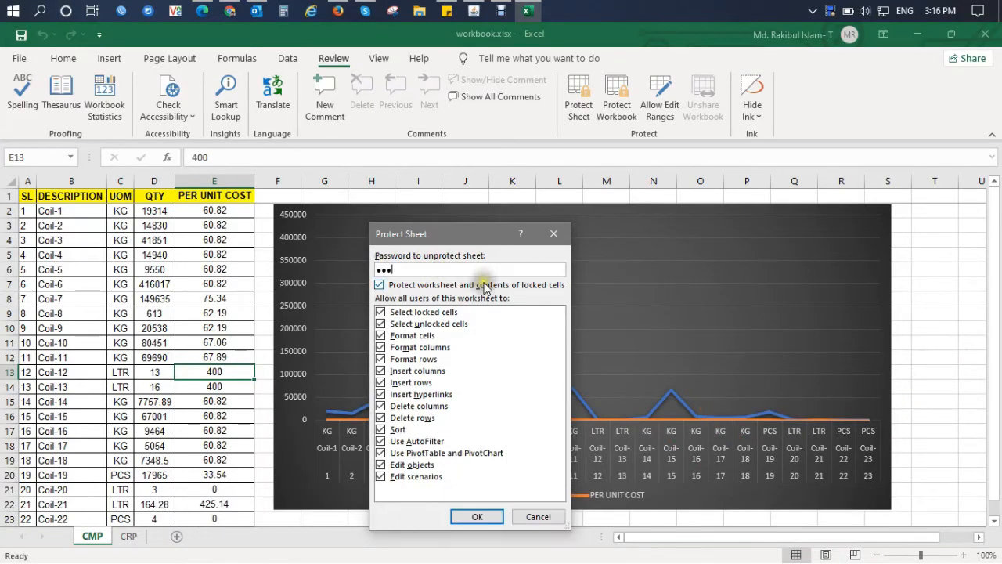
left_click(476, 517)
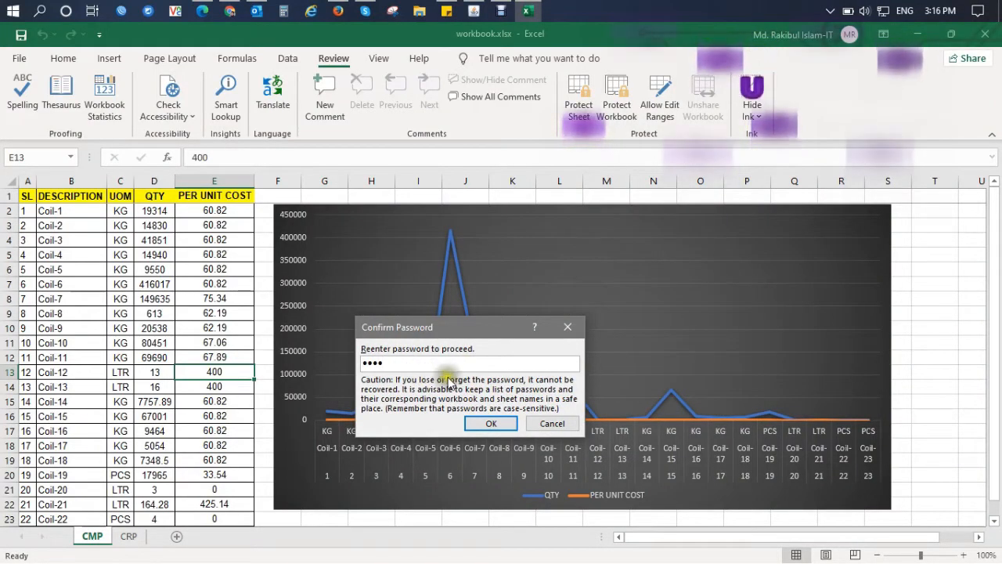
left_click(491, 423)
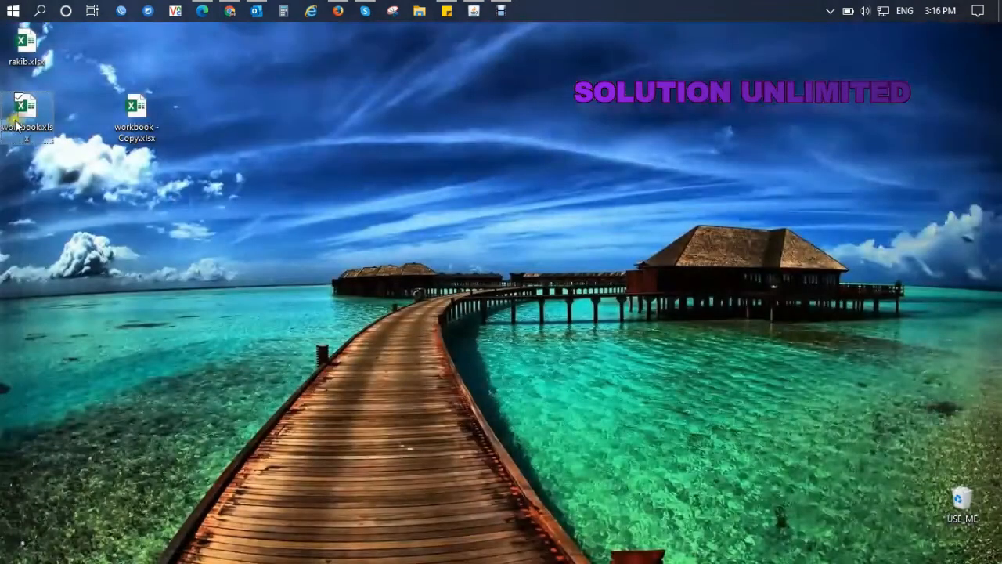
Reopen the workbook and confirm cell edits on CMP are refused with a protected-sheet warning
double_click(25, 103)
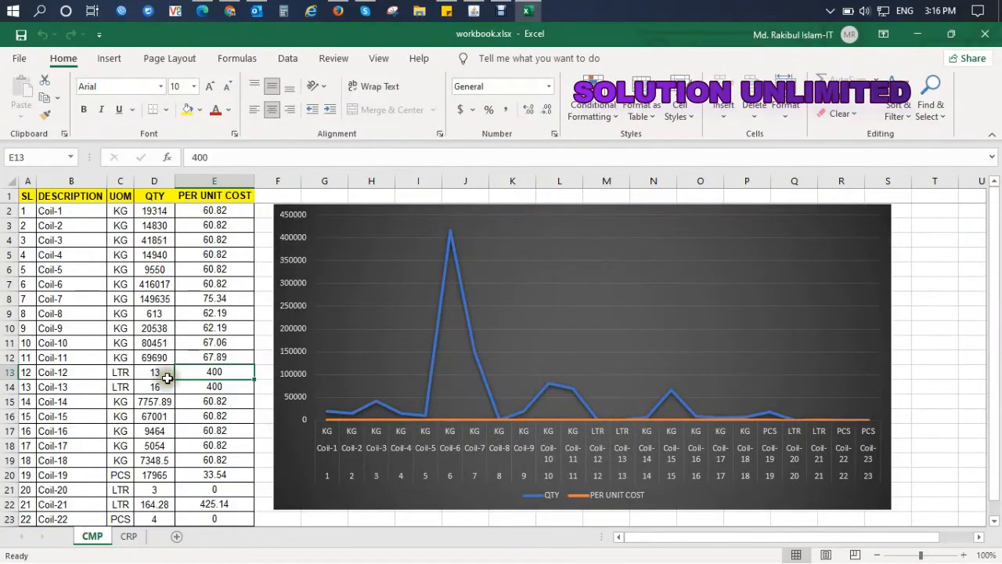
left_click(154, 372)
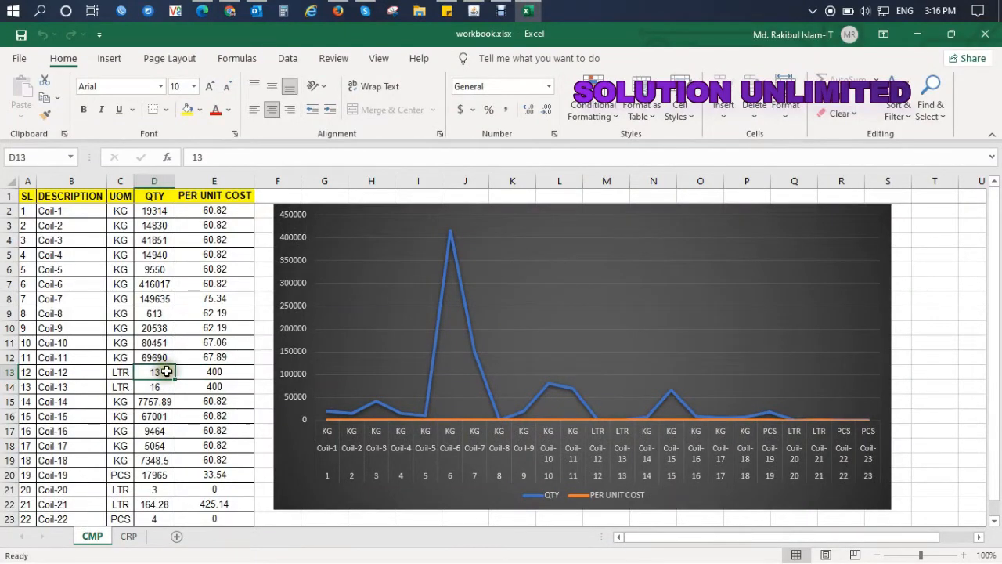
left_click(153, 373)
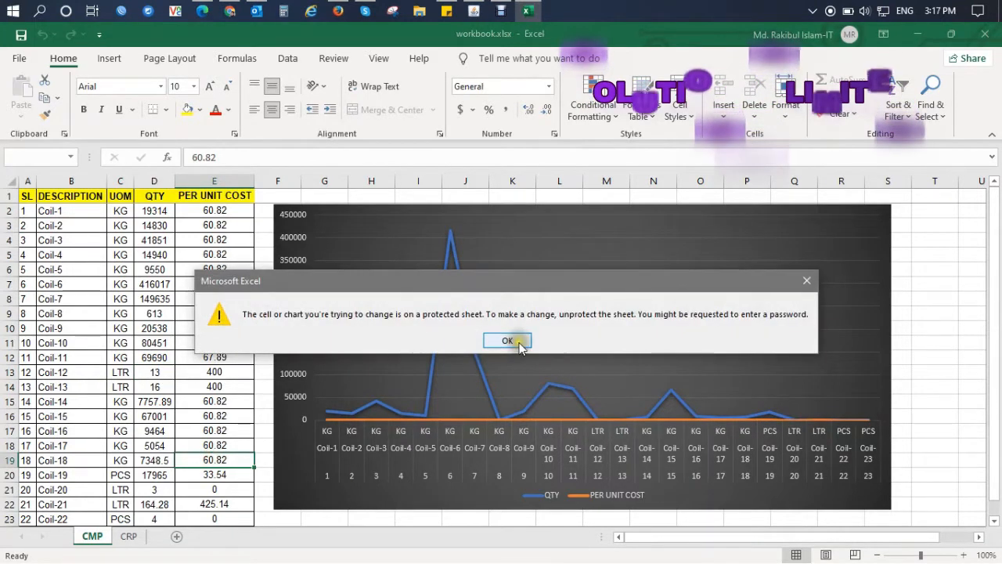
left_click(507, 340)
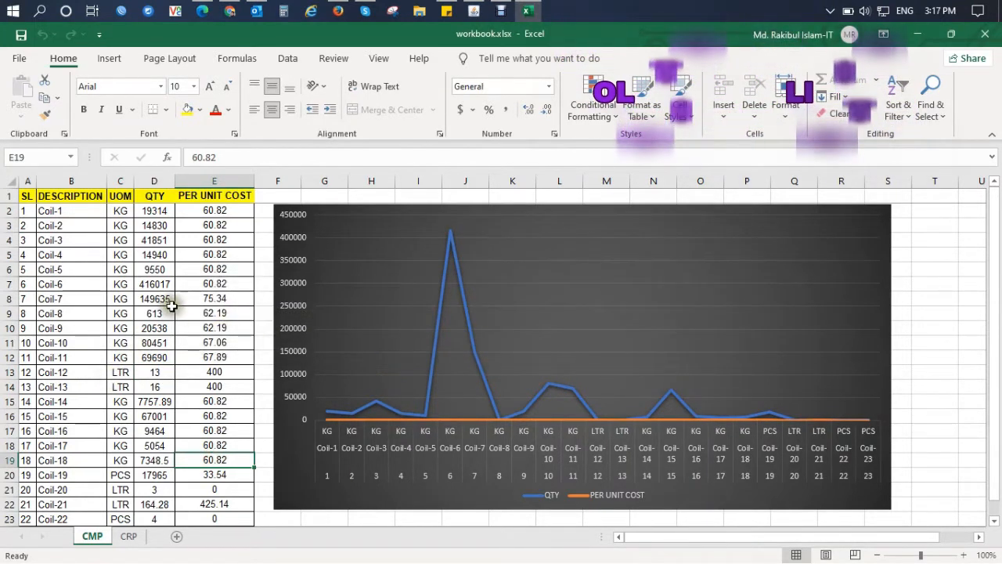
left_click(332, 58)
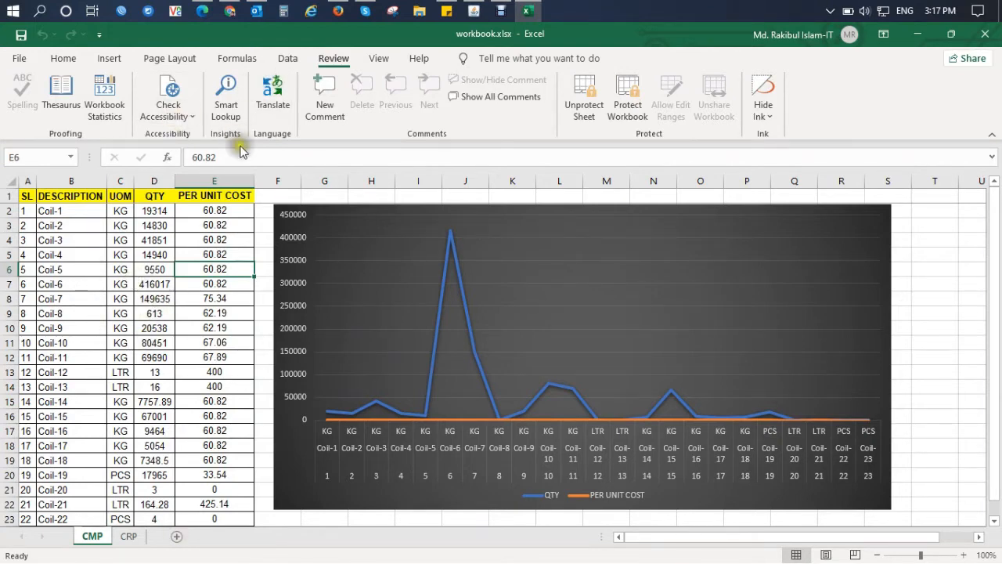
mouse_move(584, 94)
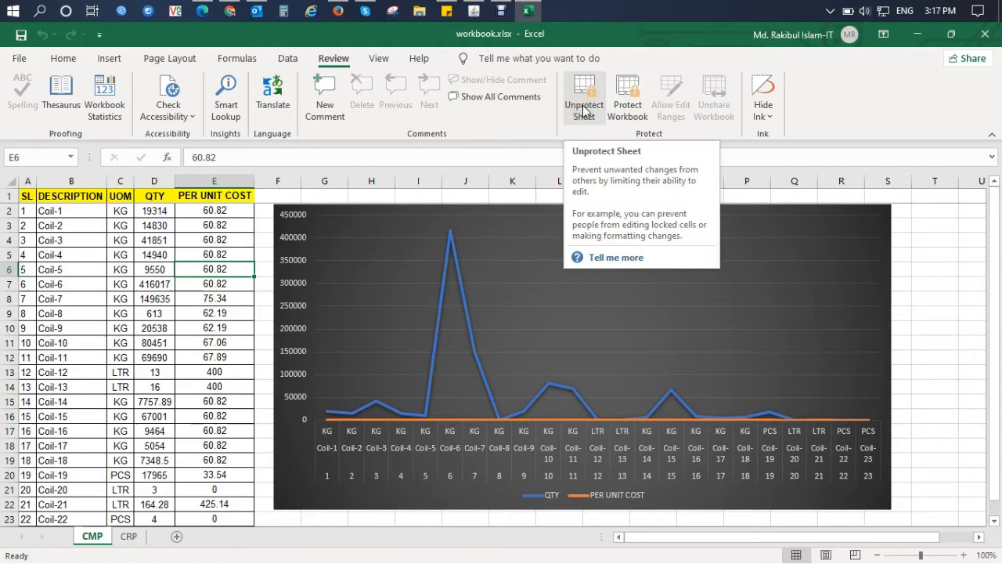
mouse_move(178, 535)
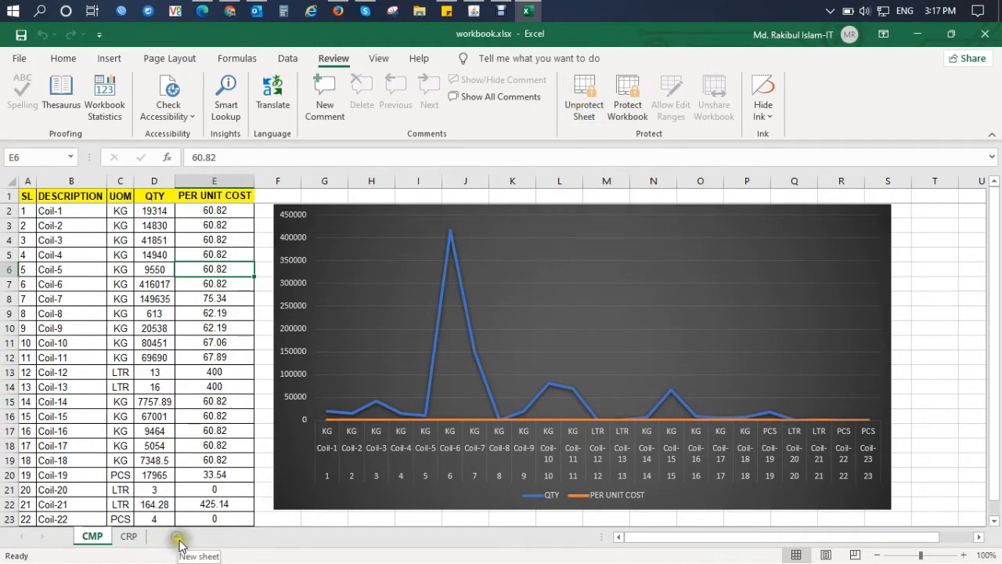
Add a blank Sheet1 and bring up its sheet-tab actions to delete it
left_click(178, 538)
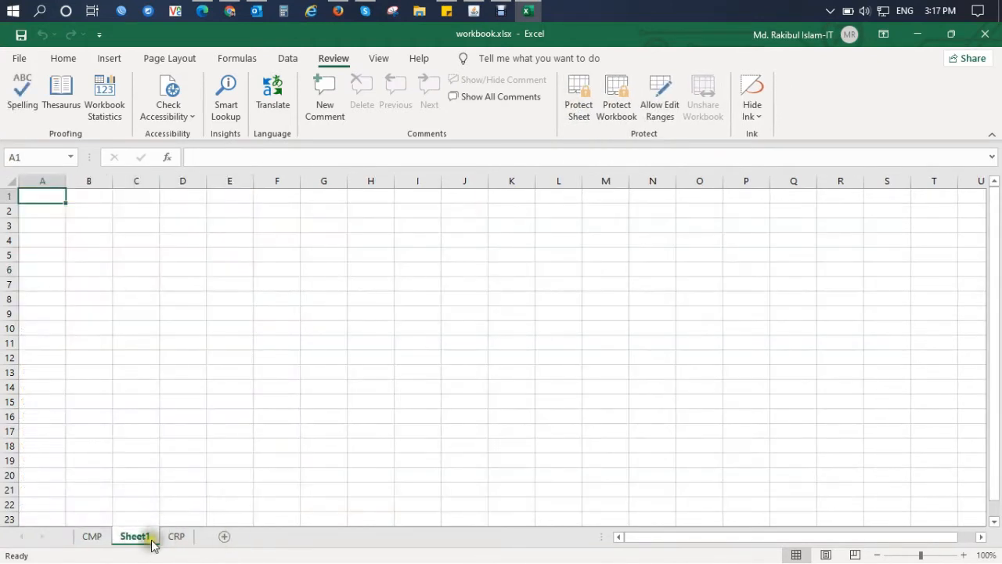
right_click(135, 536)
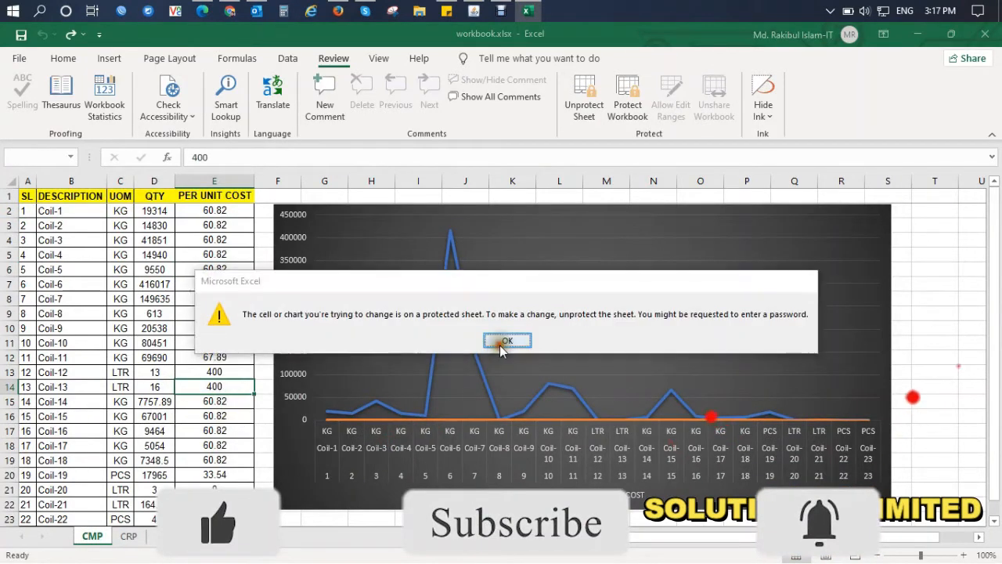
Protect the workbook structure with a confirmed password, then close the workbook
left_click(507, 341)
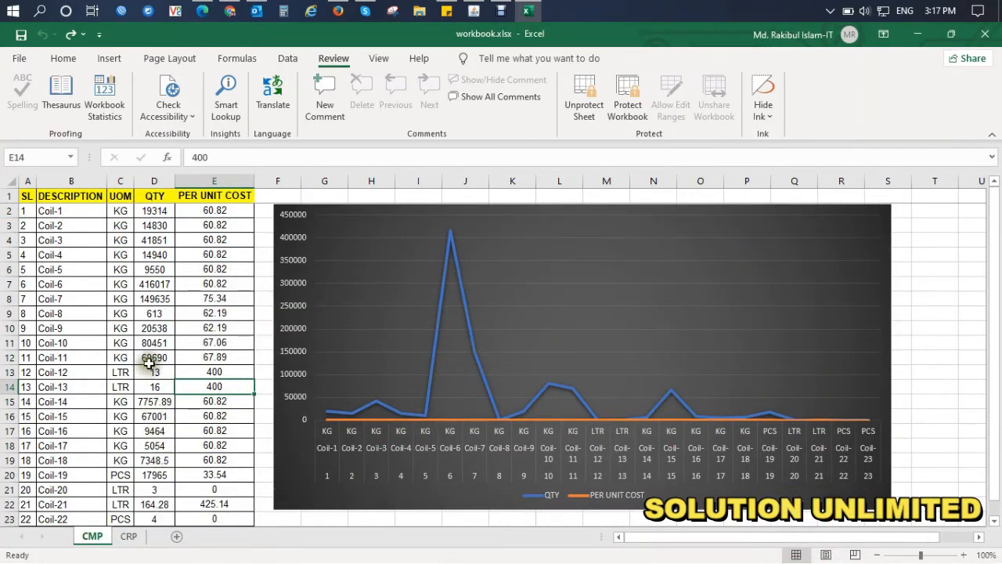
left_click(626, 94)
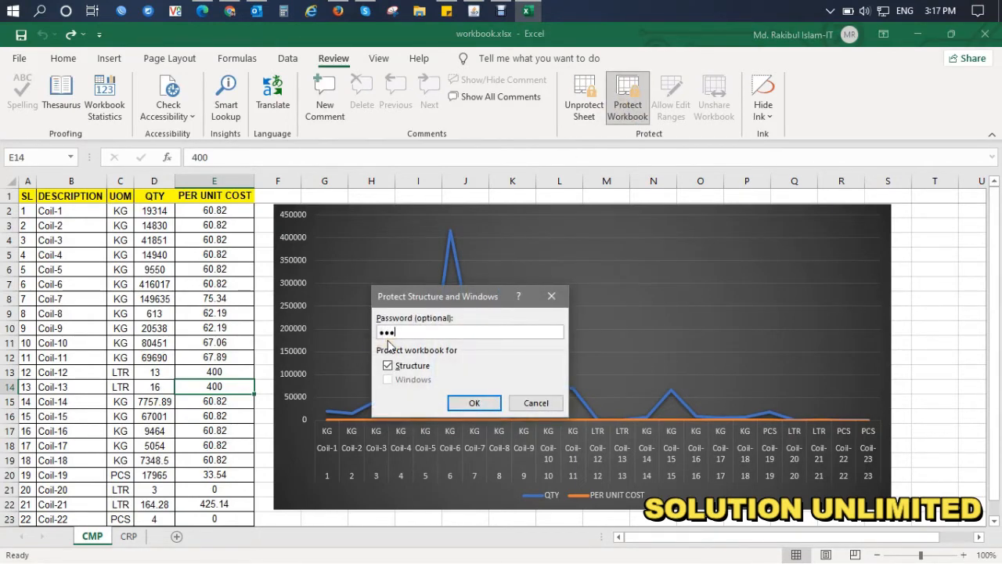
left_click(473, 403)
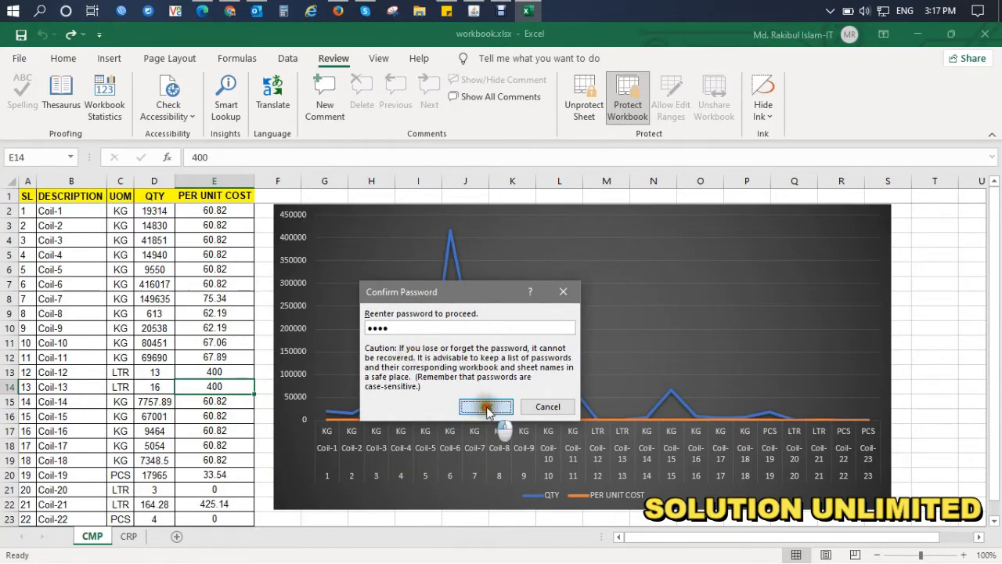
left_click(486, 407)
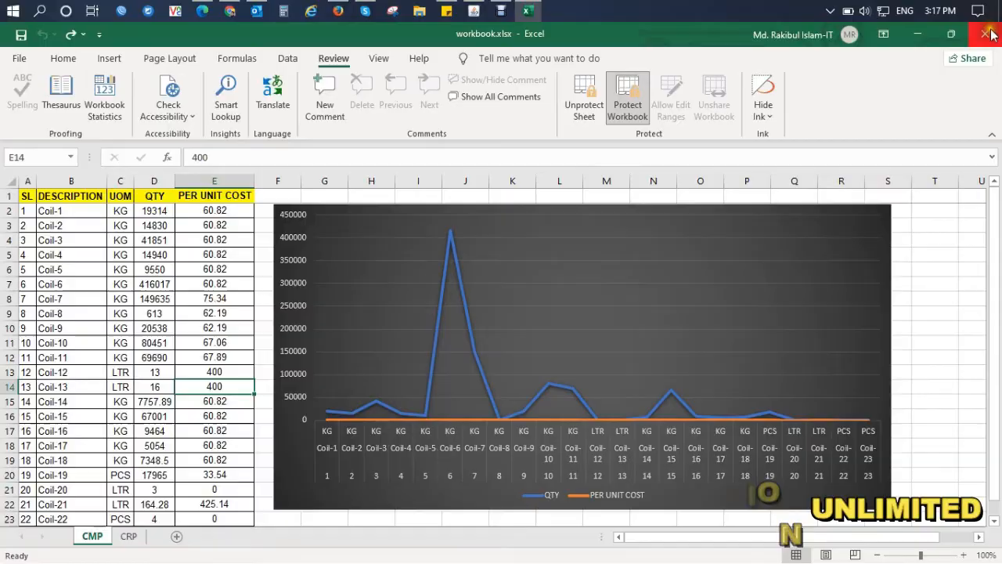
left_click(993, 34)
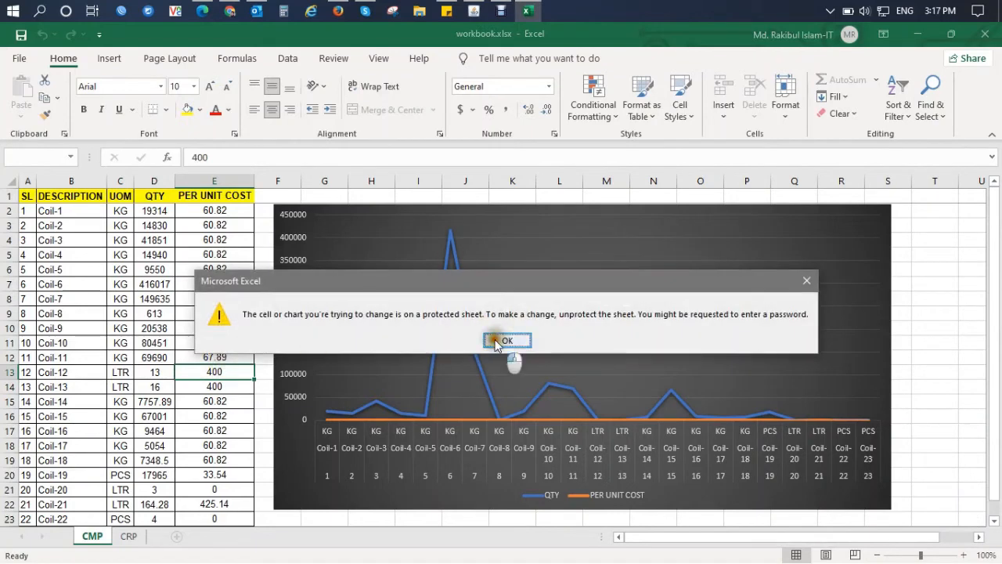
left_click(508, 340)
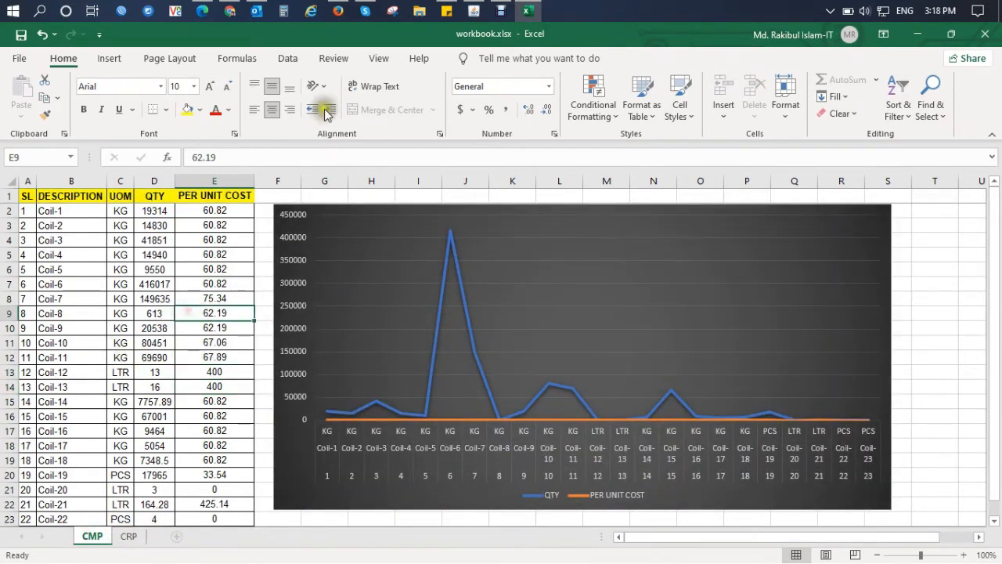
left_click(332, 58)
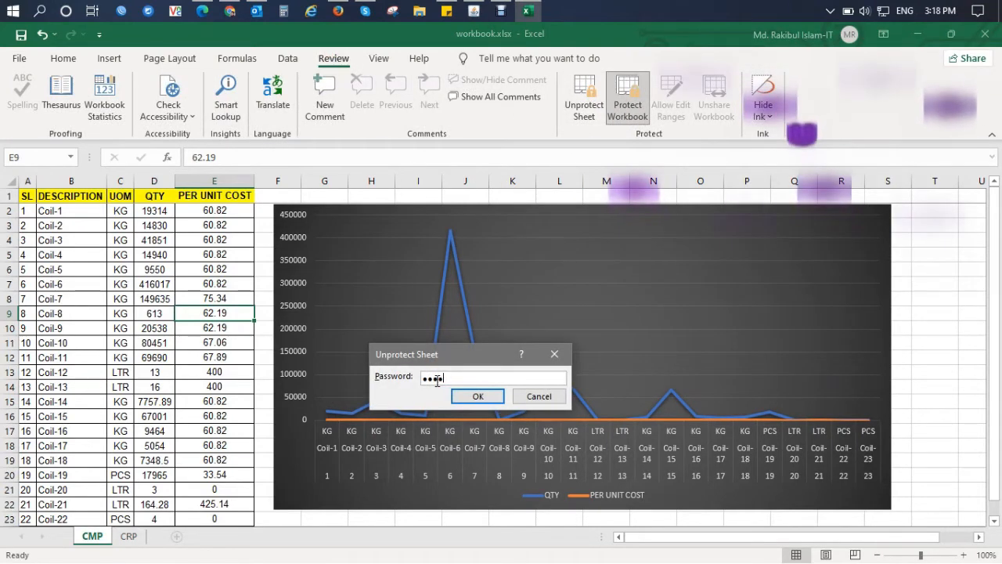
Unprotect the CMP sheet with the password and set Coil-11's unit cost to 60
left_click(476, 394)
type("500")
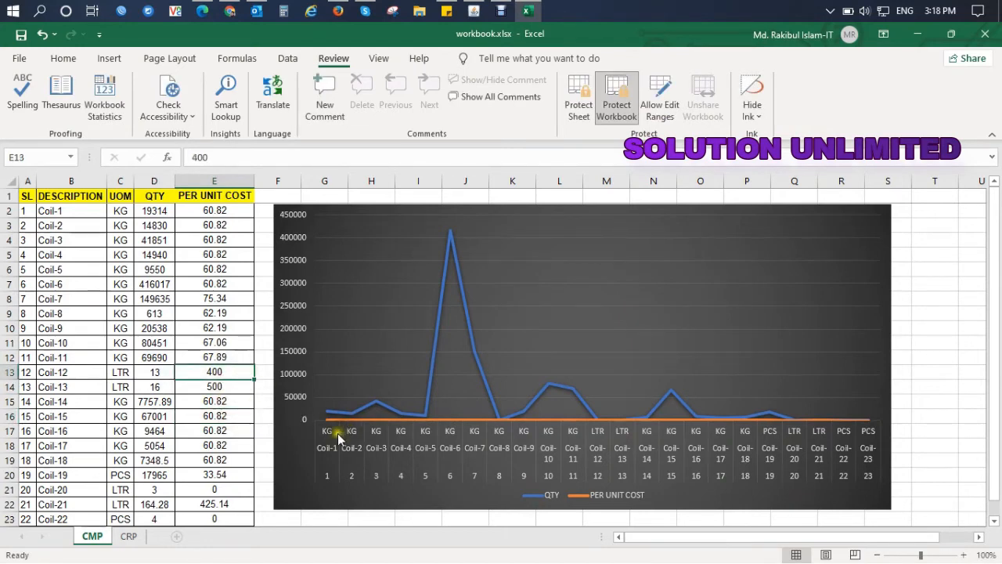
left_click(213, 416)
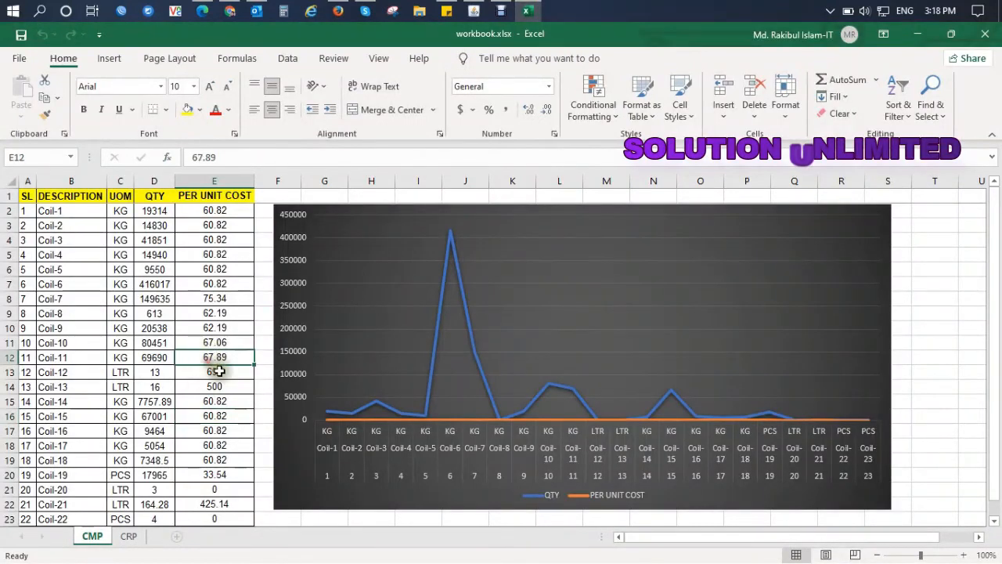
type("60")
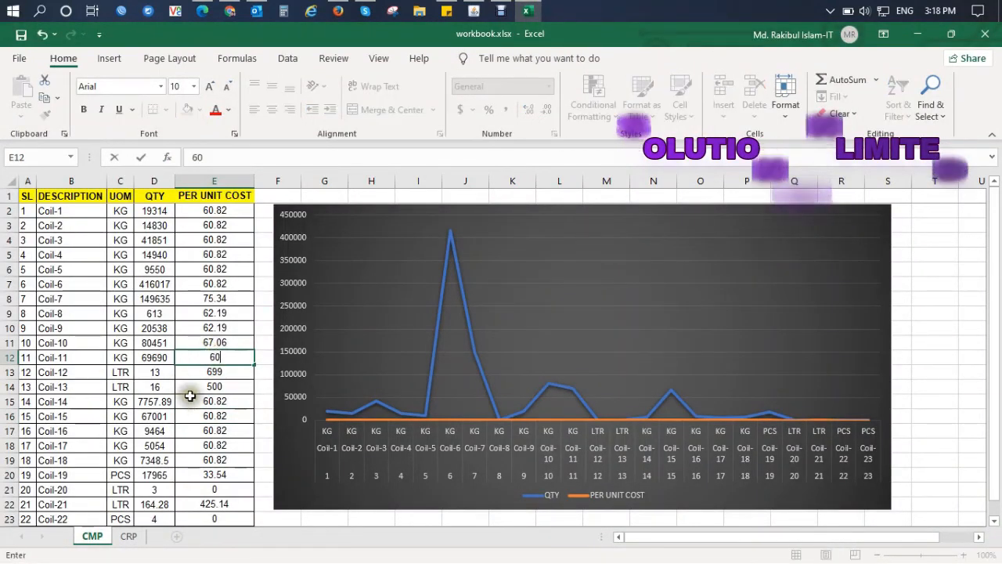